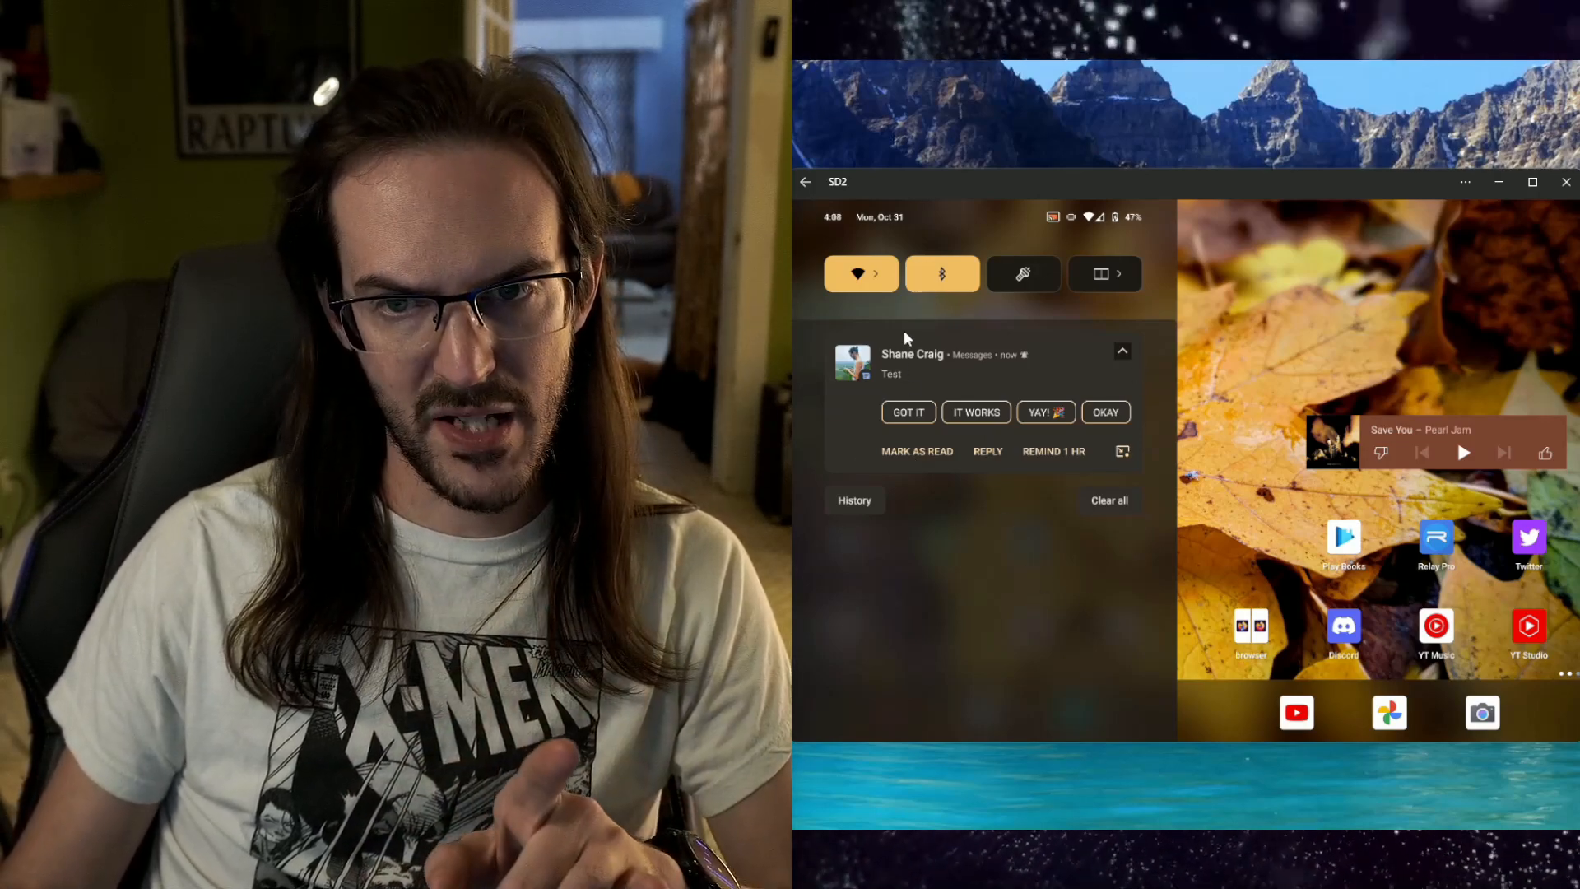
pyautogui.moveTo(987, 450)
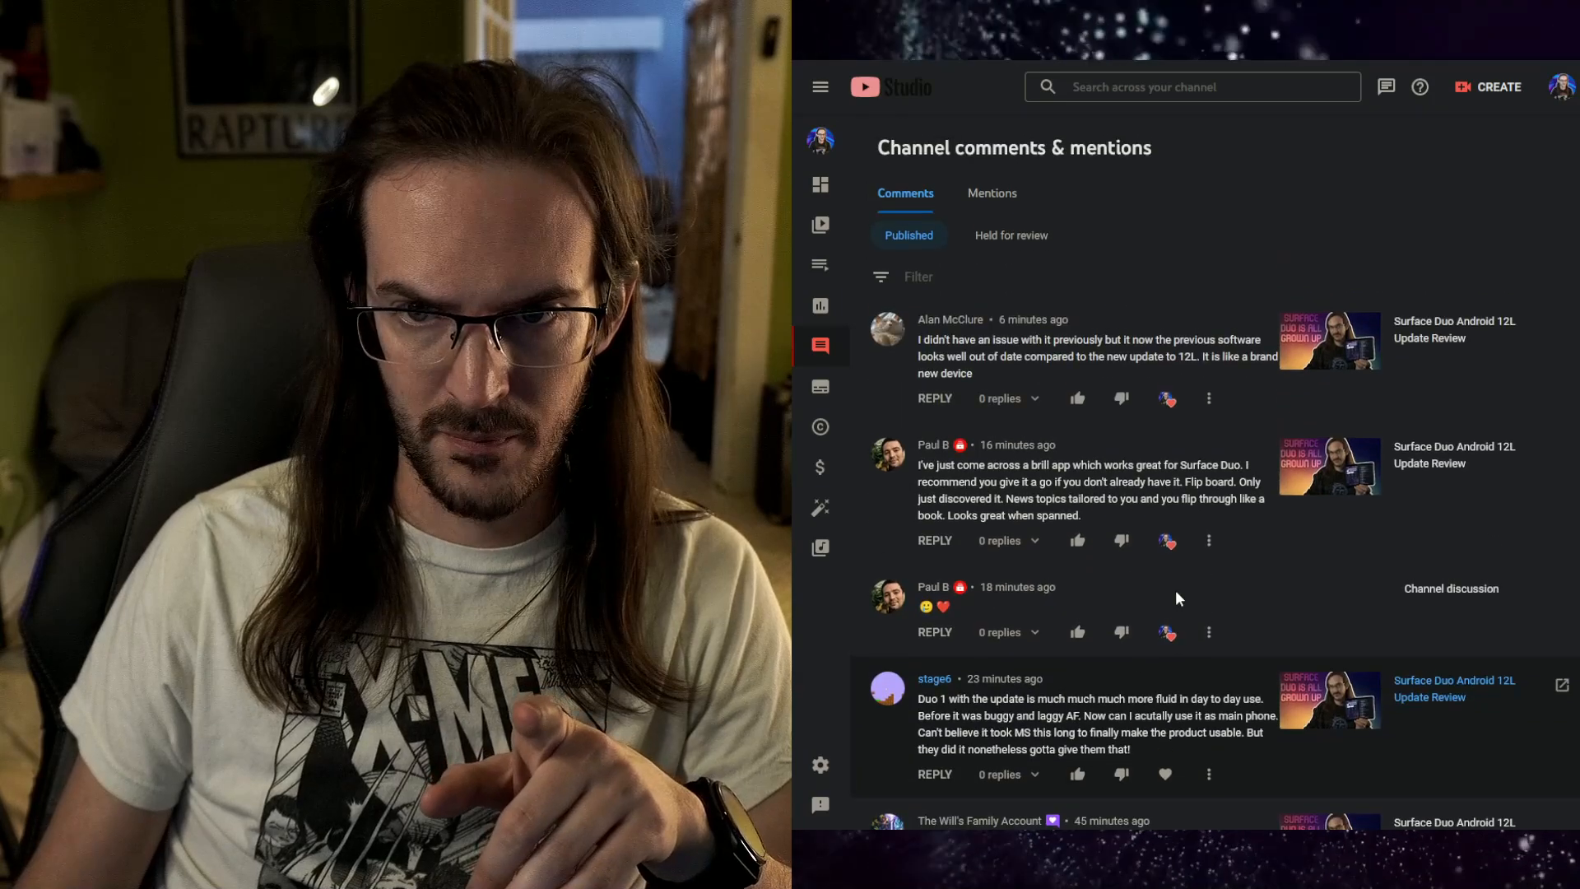
# - Scroll the Channel comments down to Randy's notification pull-down tip and expand Read more
pyautogui.scroll(-3)
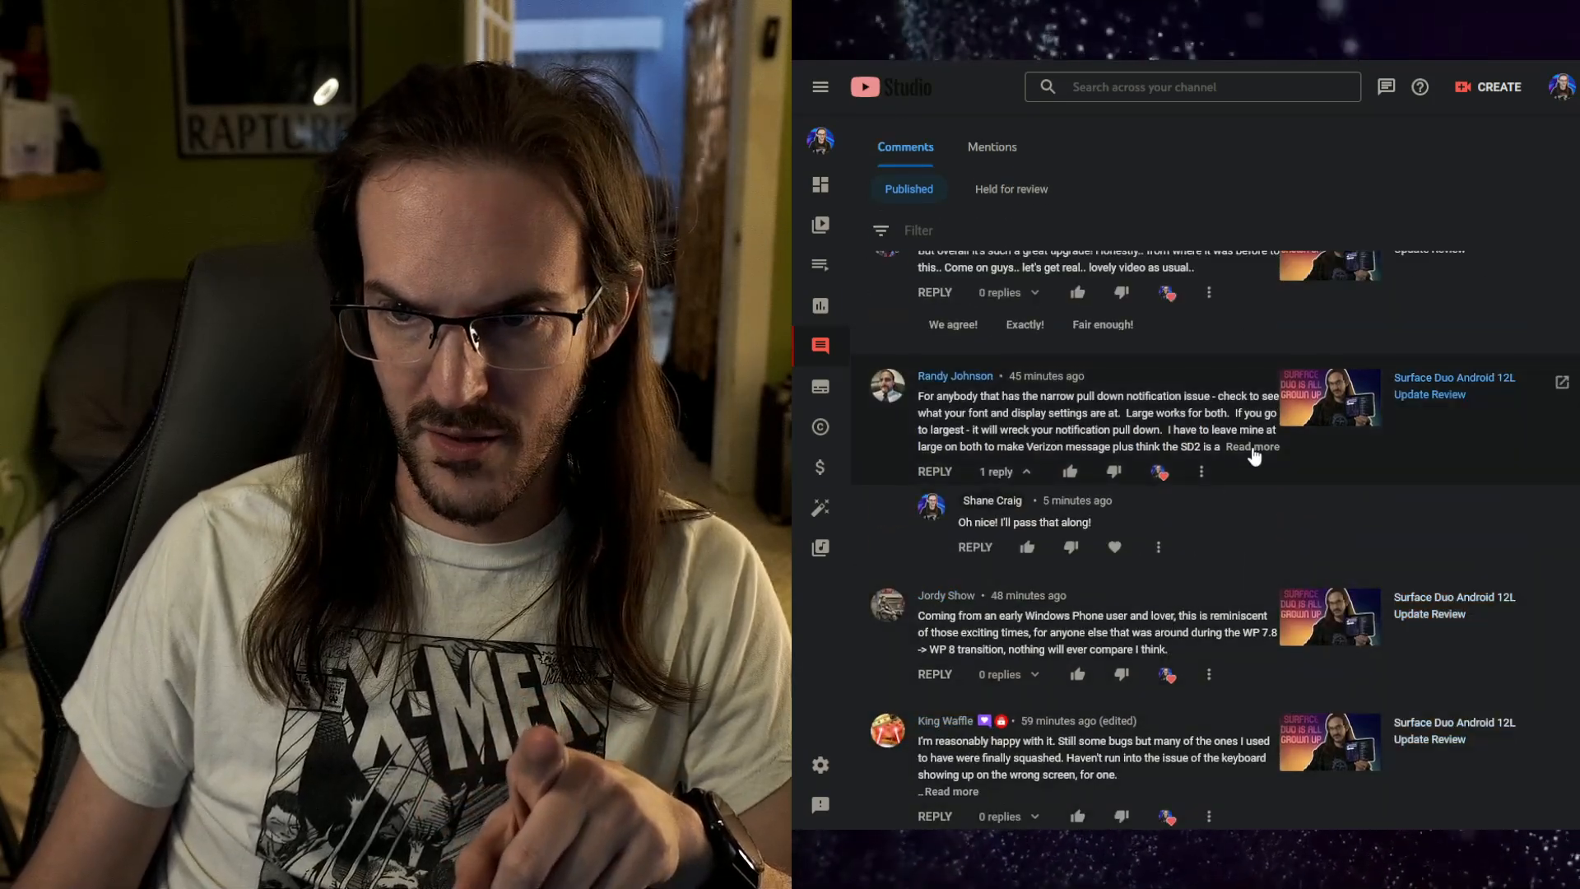
pyautogui.click(1251, 446)
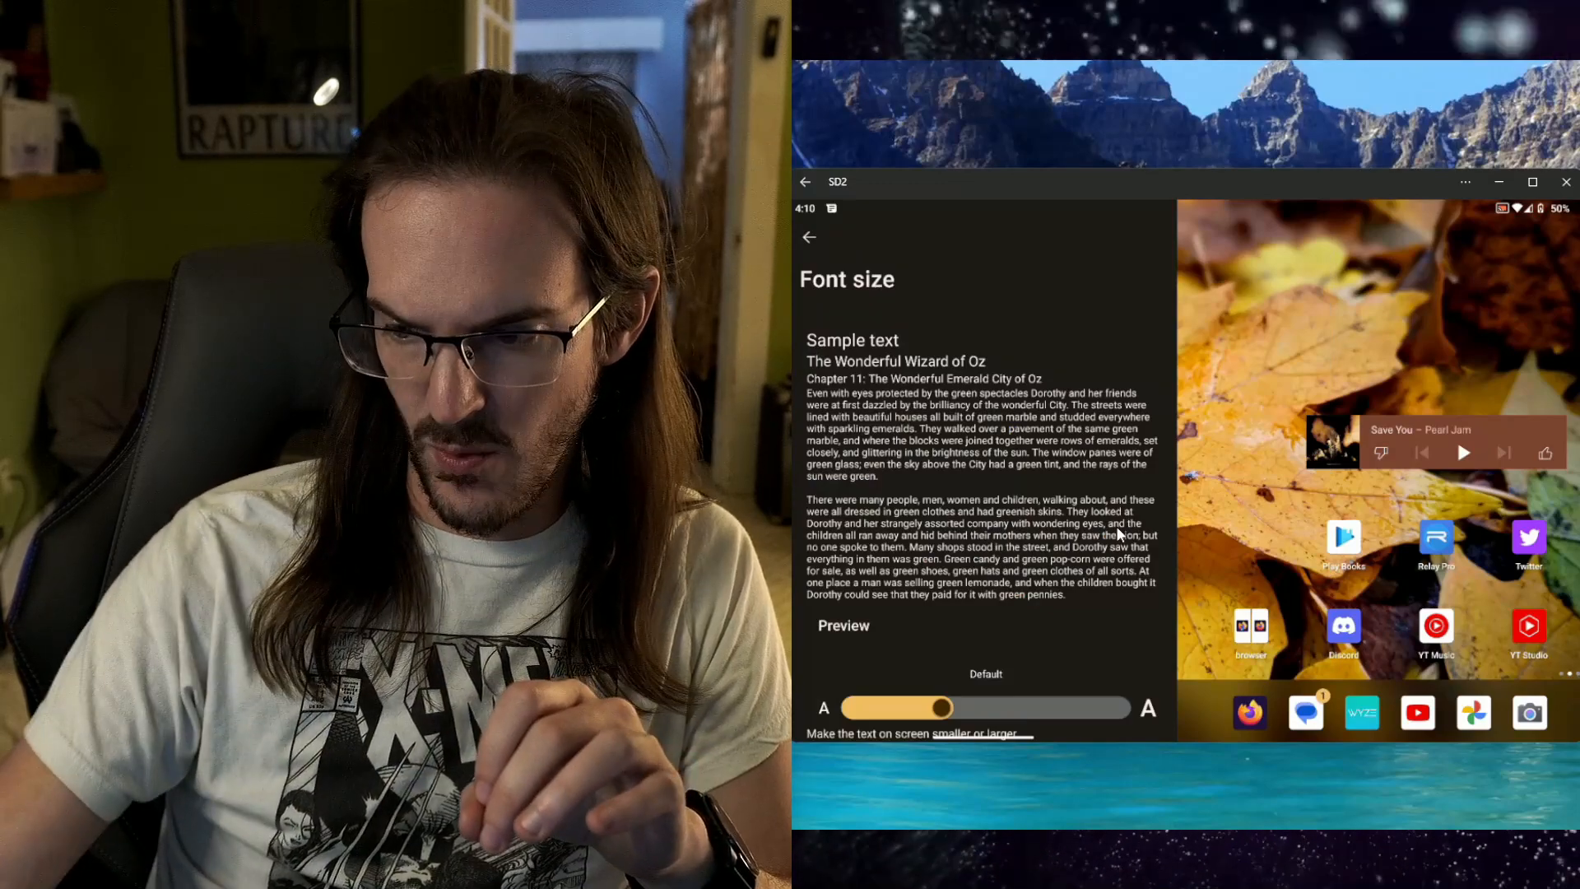
# - Set Font size to Largest, return to Display settings and go into Display size
pyautogui.moveTo(918, 708); pyautogui.dragTo(1129, 708)
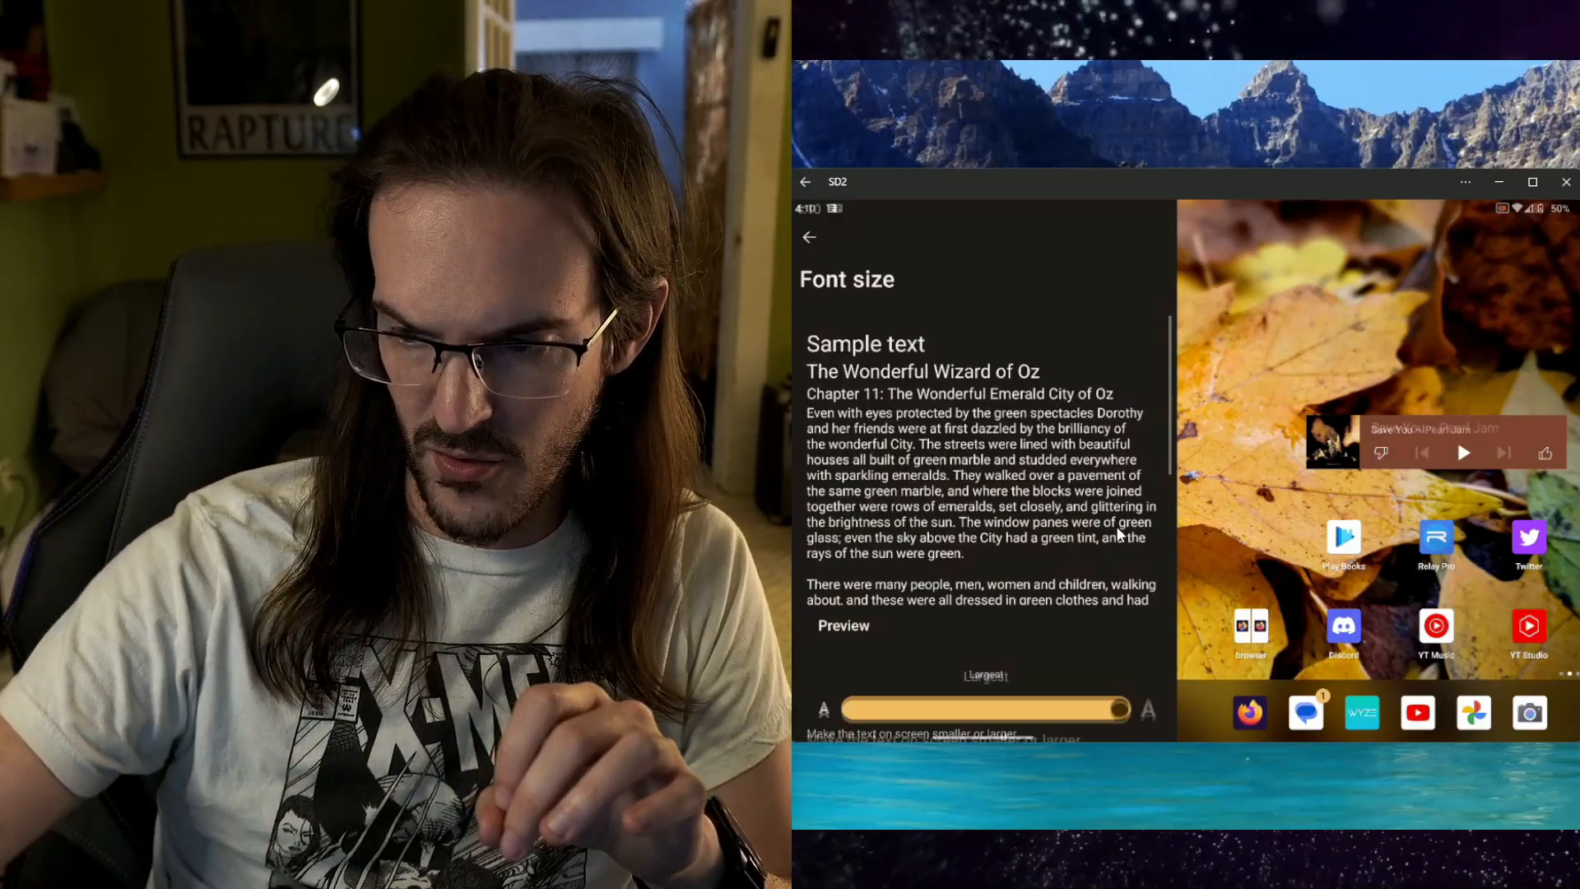
pyautogui.click(809, 237)
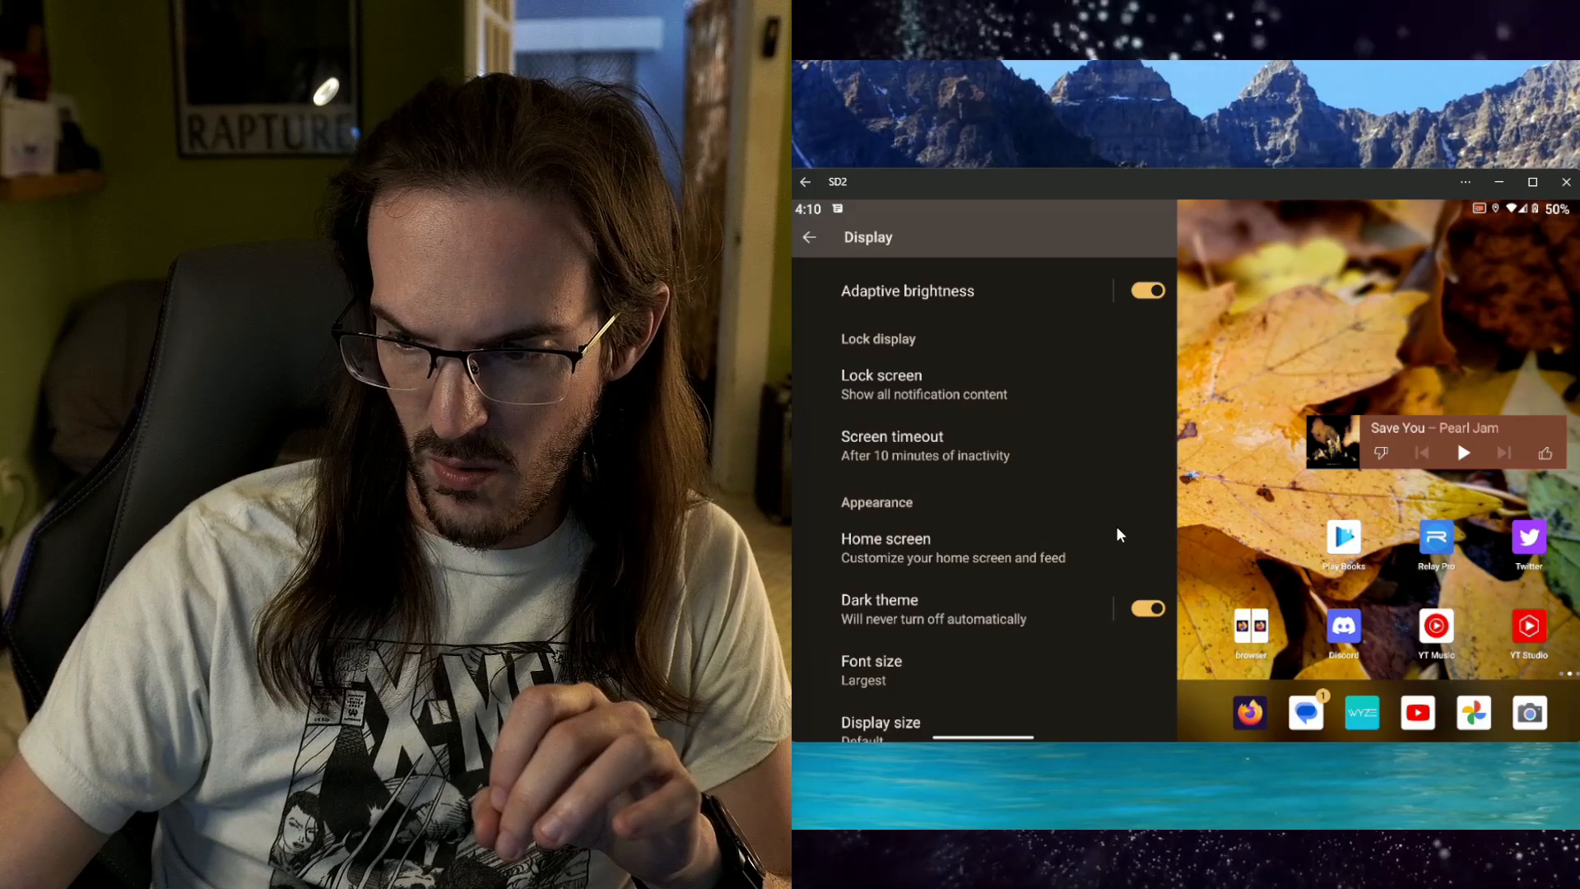
pyautogui.click(879, 722)
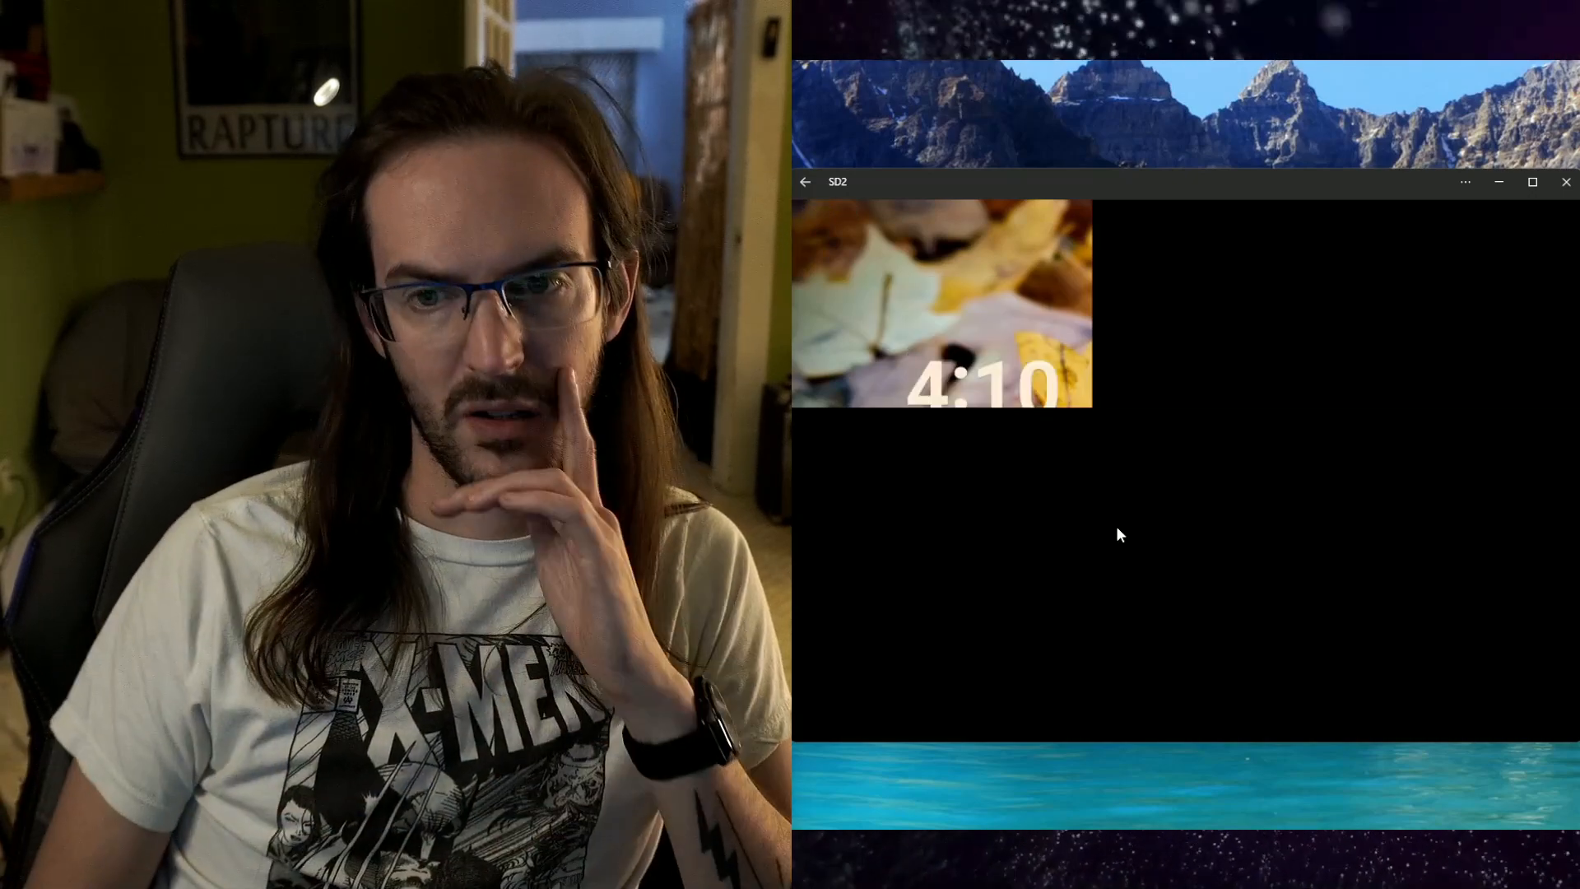
pyautogui.moveTo(1136, 681)
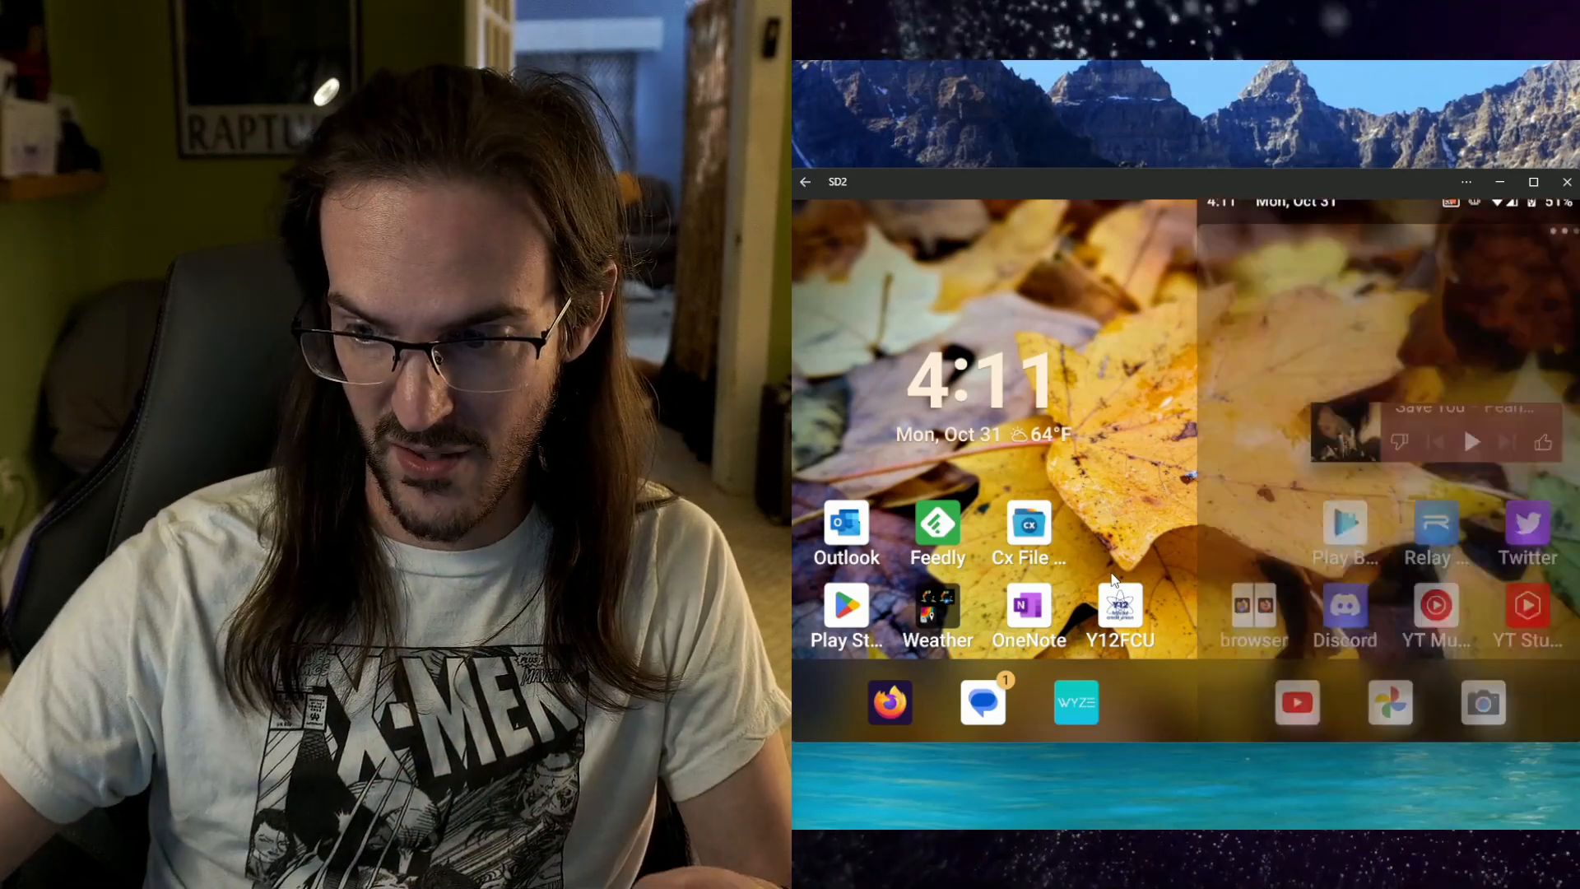
# - Scroll the home screen to inspect the enlarged app icons and labels
pyautogui.scroll(-3)
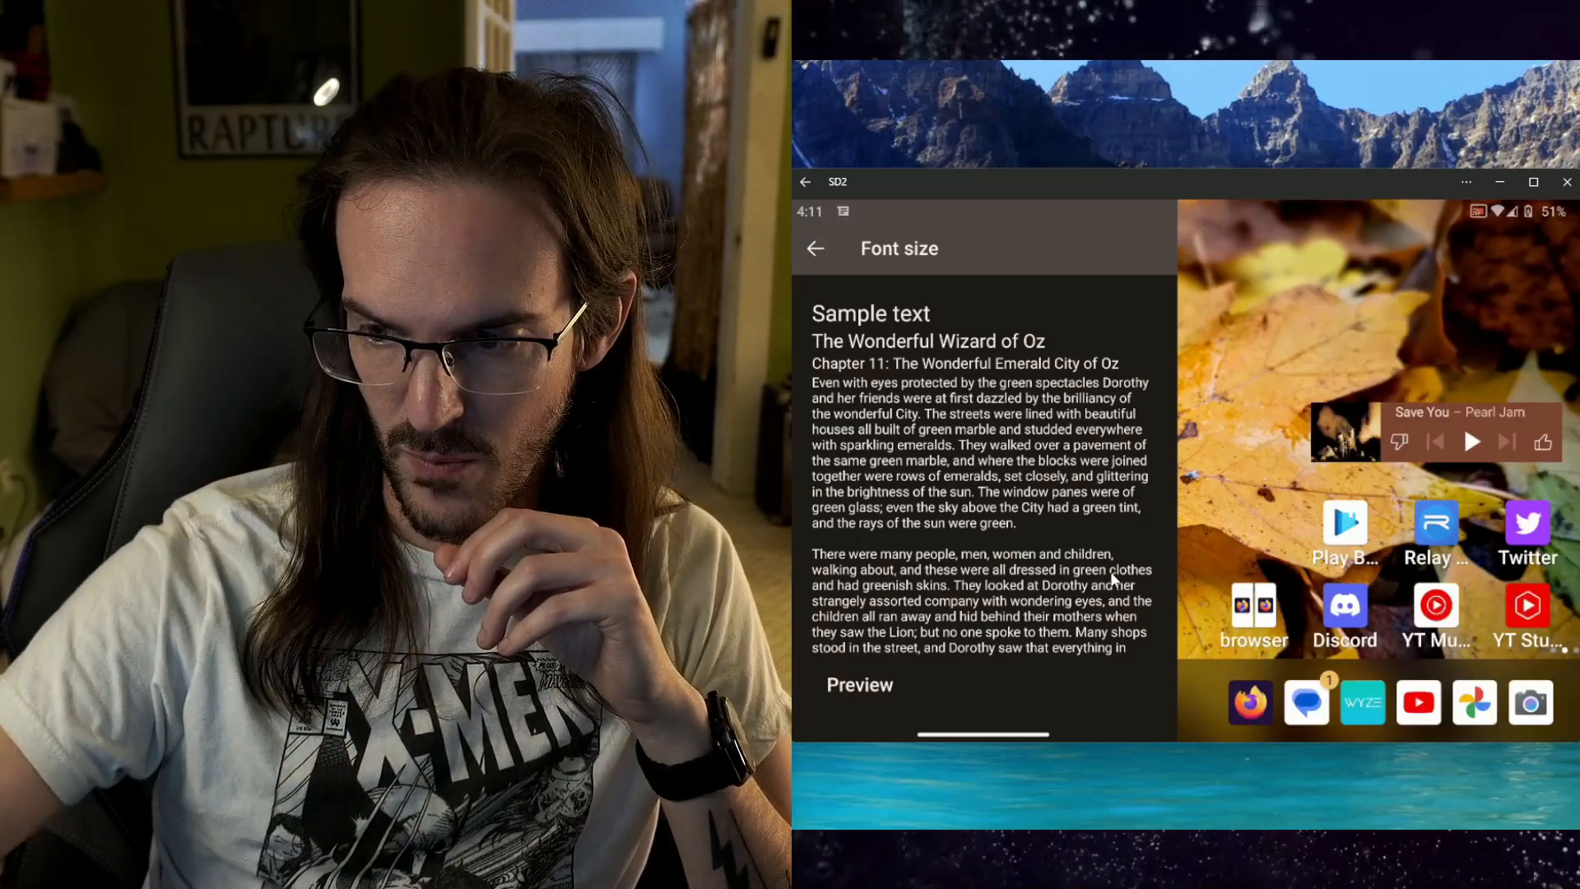
# - Return to Display settings showing Font size Default and Display size Largest
pyautogui.click(814, 249)
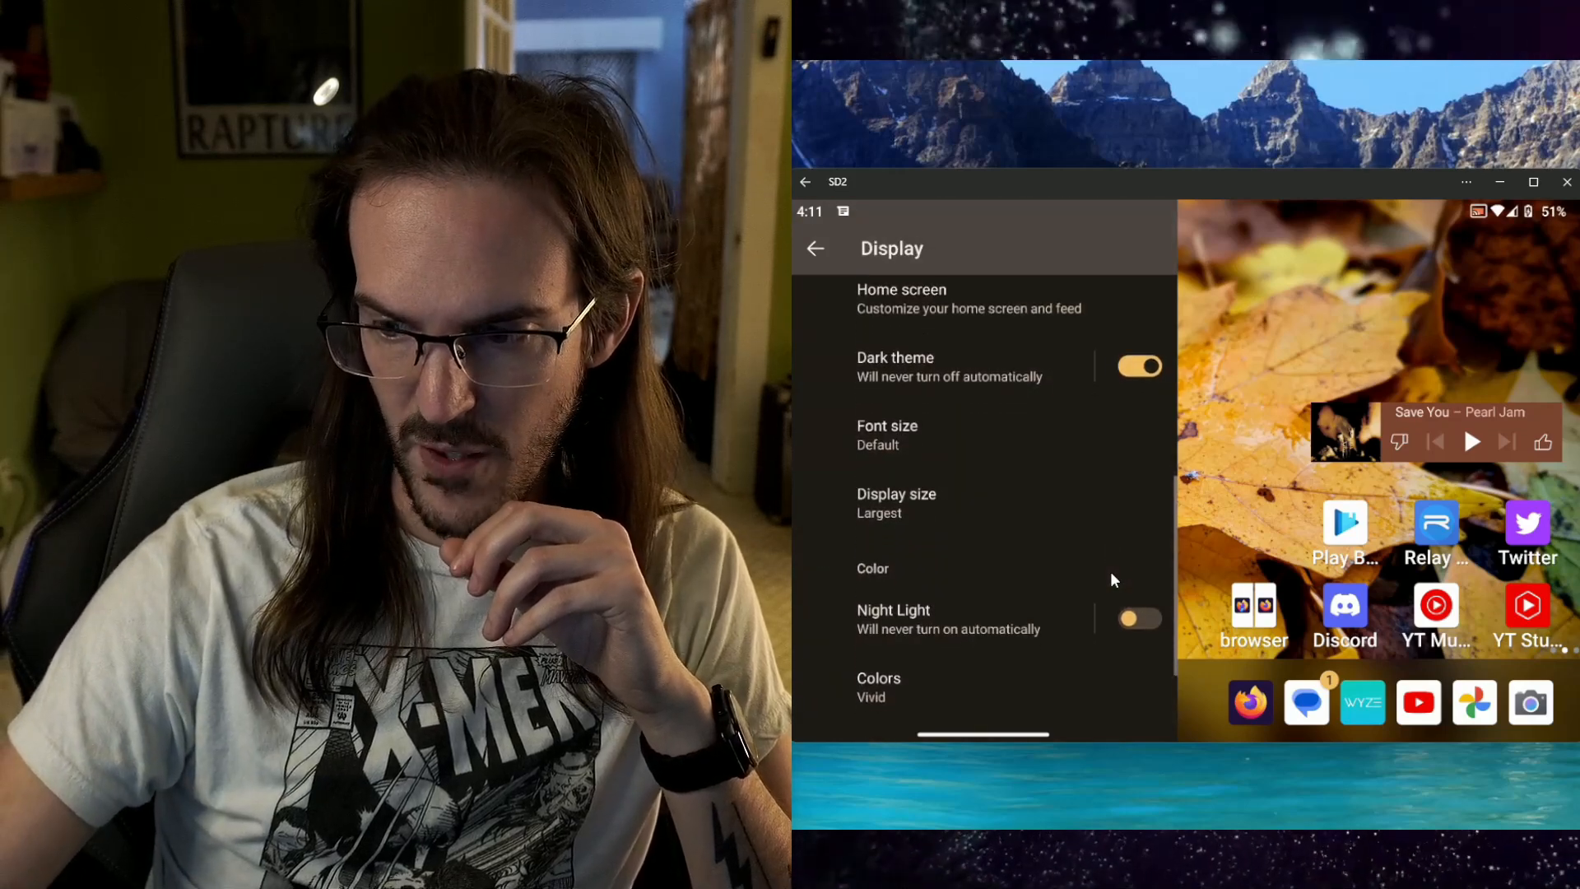